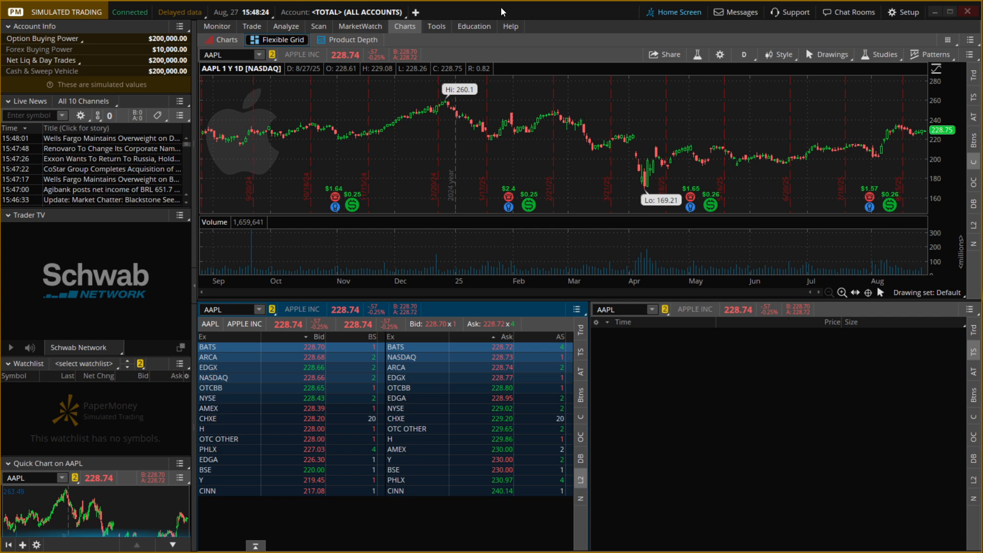
# Step: Switch from the AAPL chart to the Trade page's All Products view
pyautogui.click(251, 26)
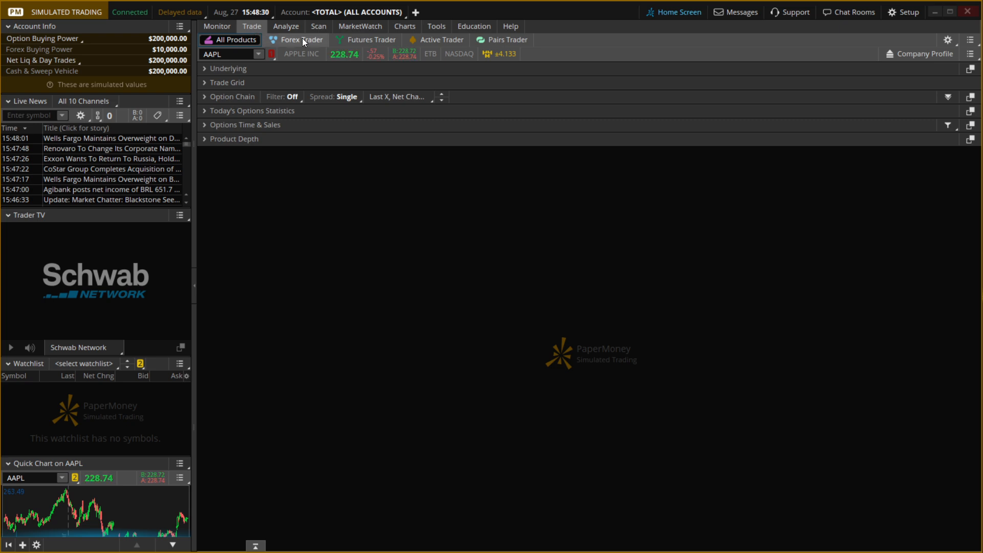
pyautogui.moveTo(301, 39)
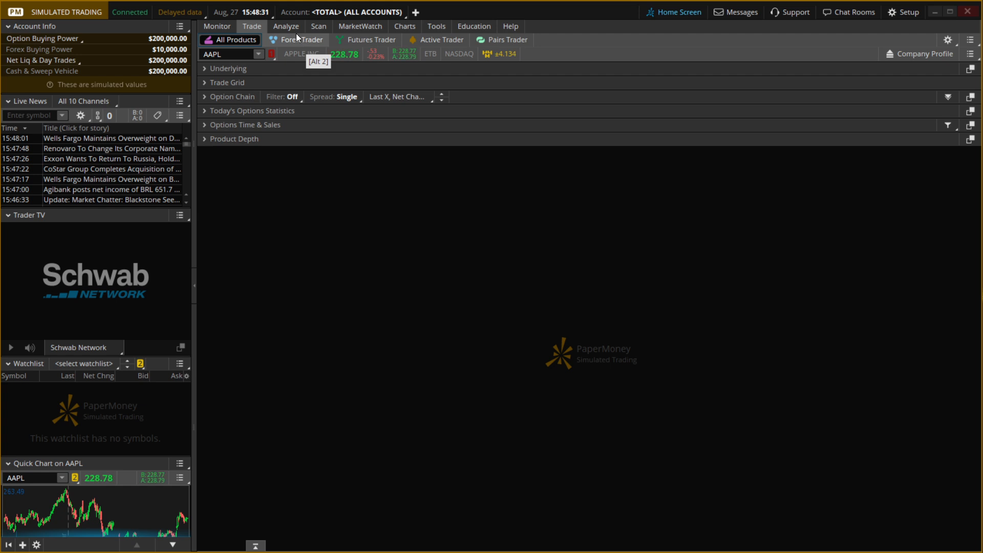
# Step: Load NVDA, expand its Underlying quote and Trade Grid, and collapse the Option Chain
pyautogui.click(226, 54)
pyautogui.write('NVDA')
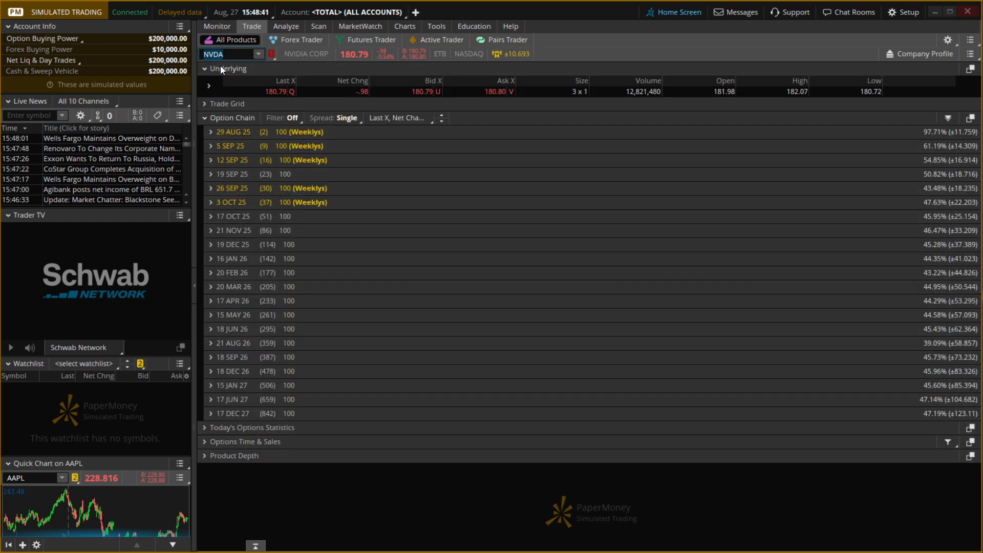
pyautogui.click(224, 103)
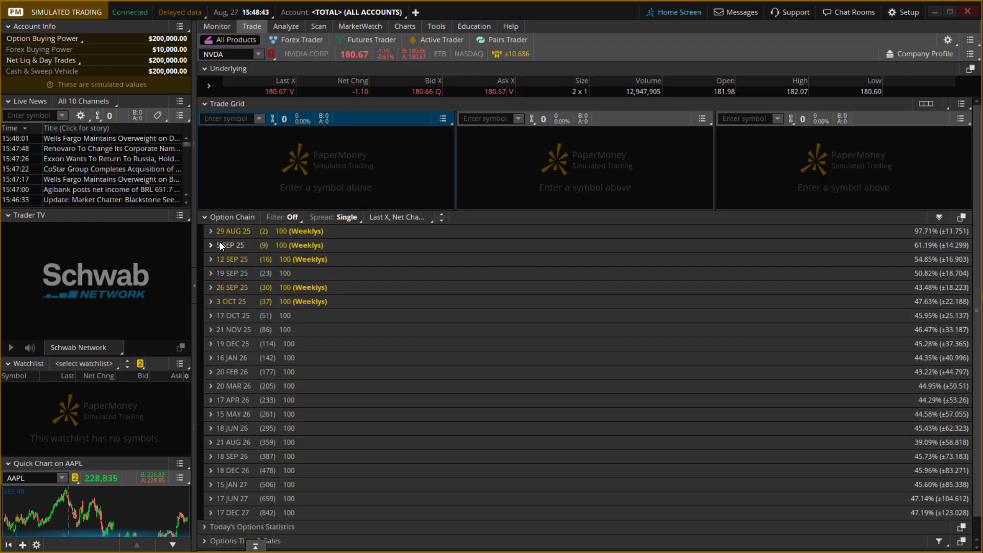
pyautogui.click(205, 217)
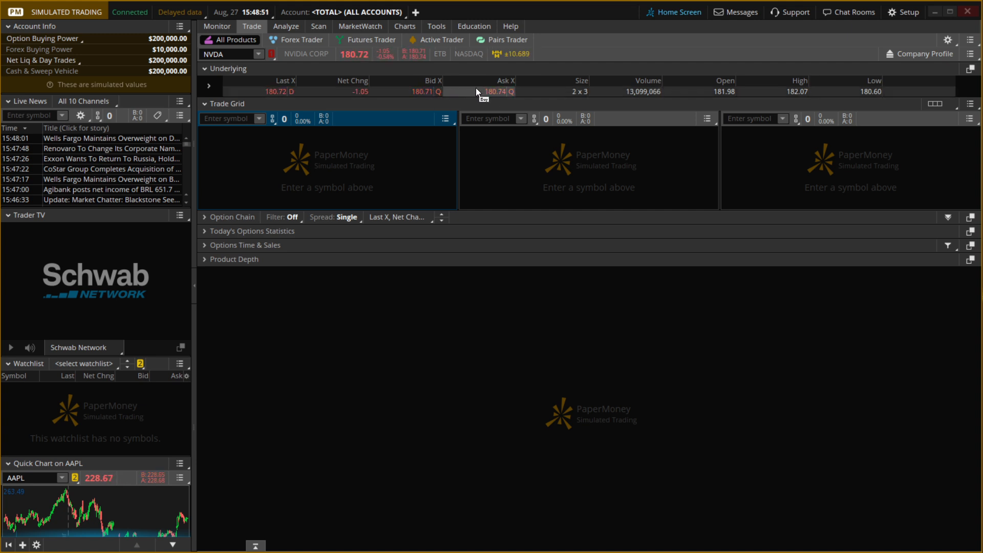
pyautogui.moveTo(500, 97)
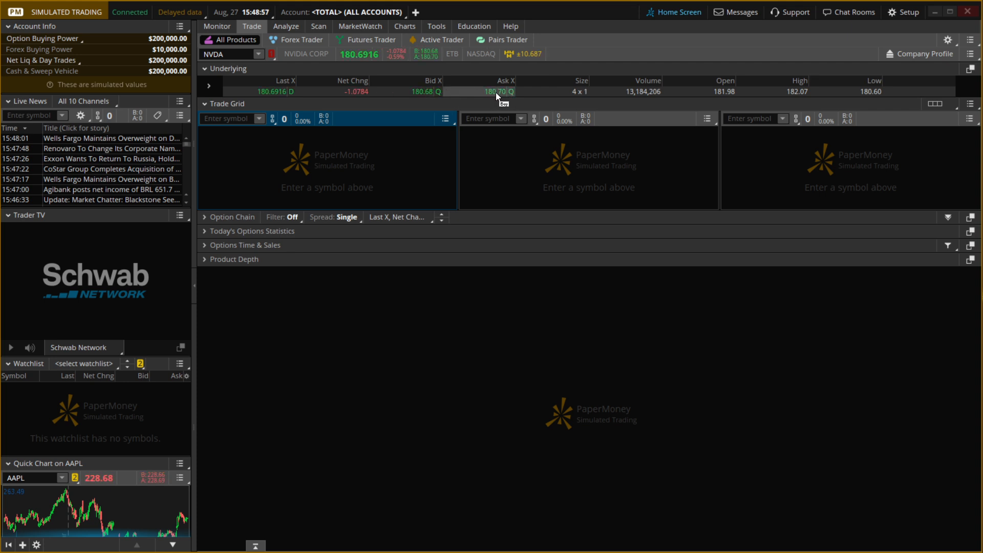
# Step: Open the NVDA trading menu from its Ask price, showing Buy custom choices
pyautogui.rightClick(495, 92)
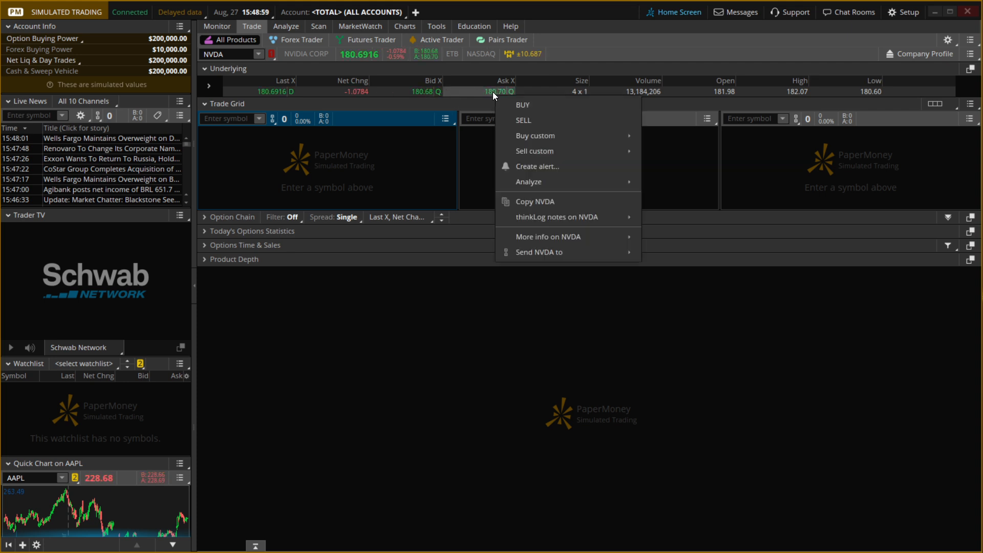
pyautogui.moveTo(536, 135)
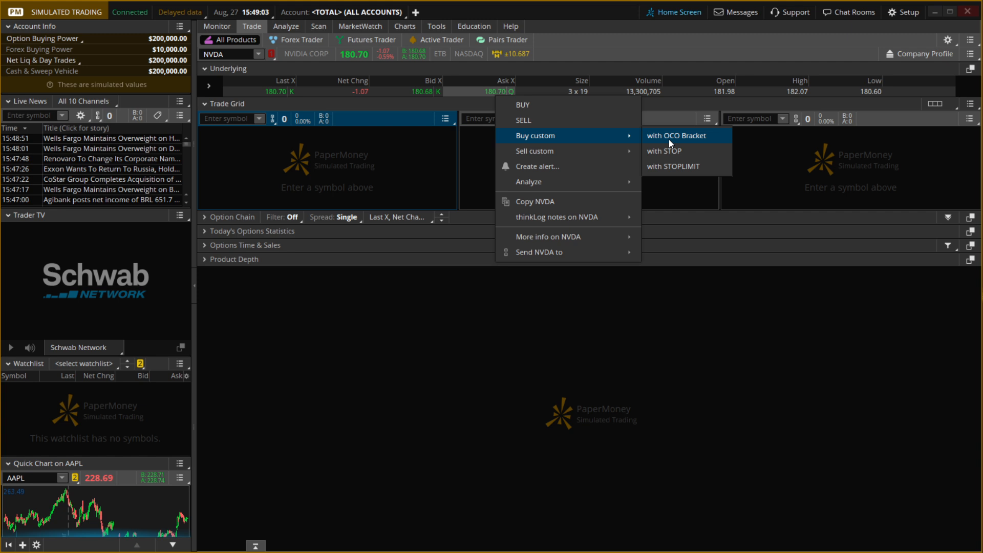
pyautogui.moveTo(679, 166)
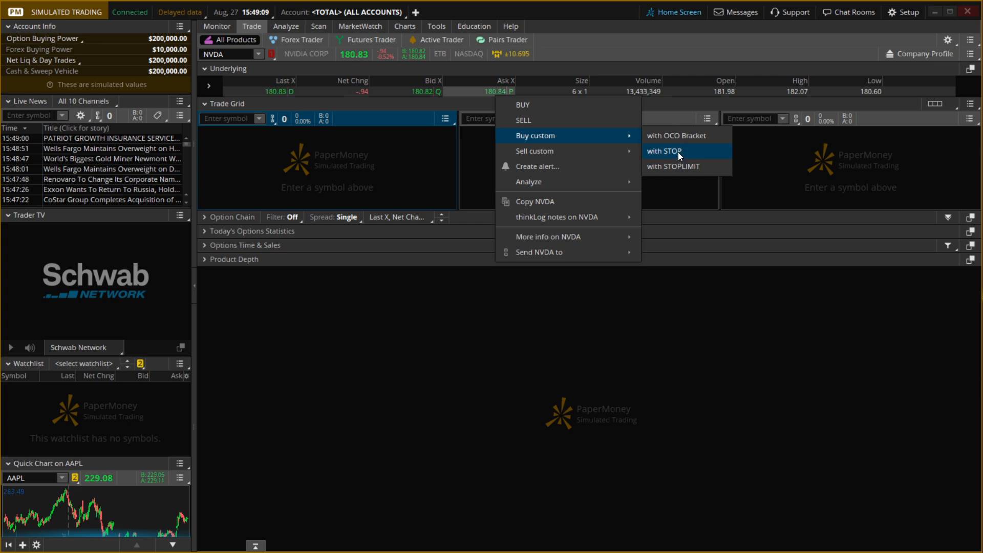
# Step: Create a 100-share NVDA buy STOP order with an attached sell leg set to STOPLIMIT
pyautogui.click(664, 151)
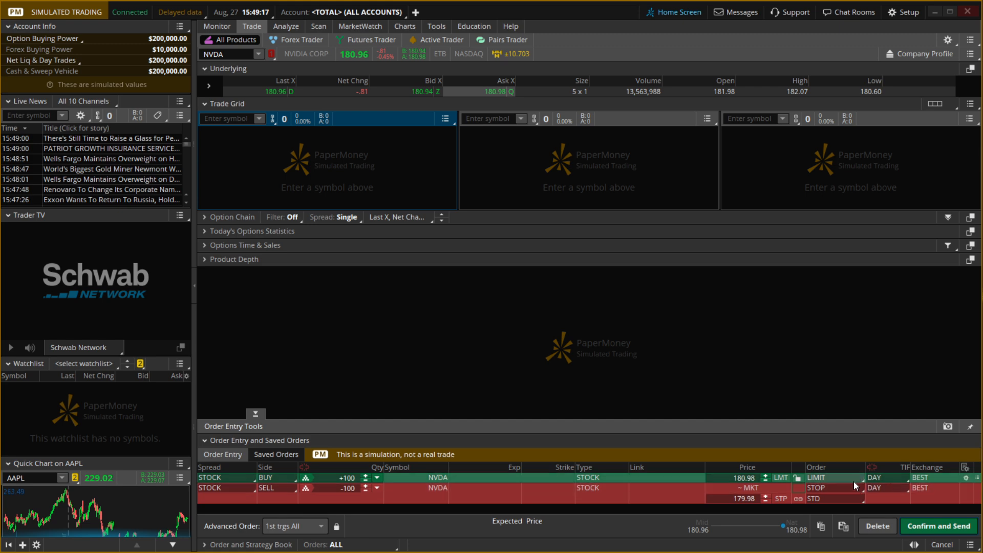
pyautogui.click(817, 477)
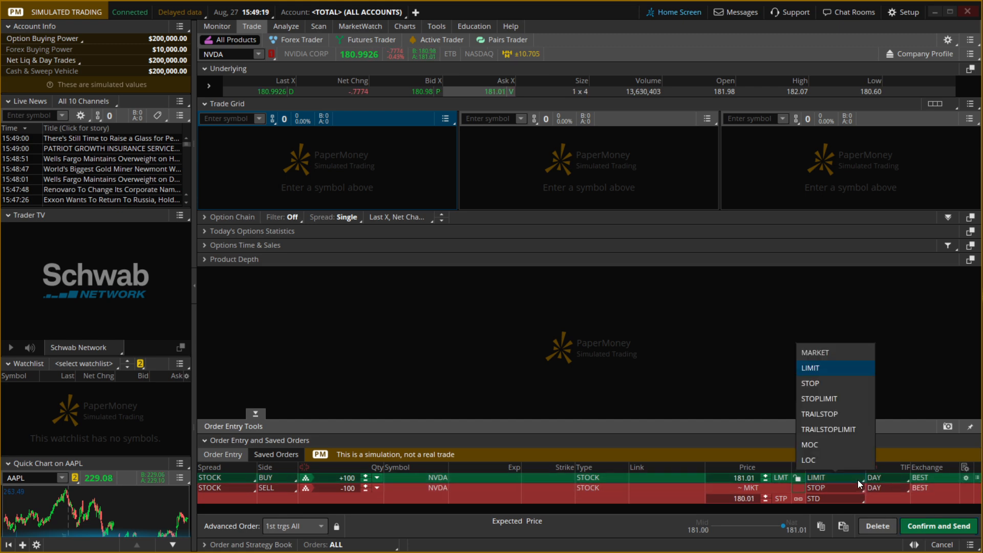
pyautogui.moveTo(835, 399)
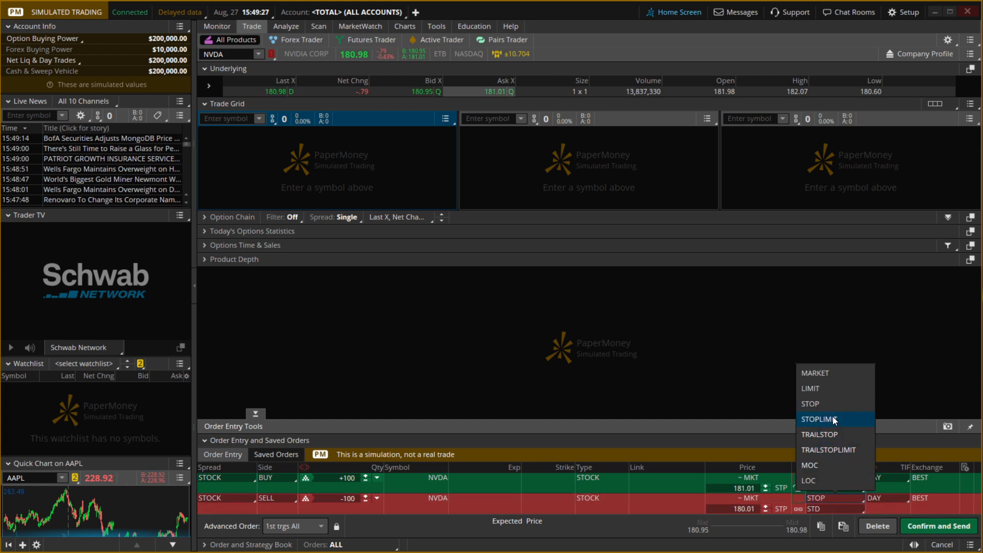
pyautogui.click(817, 419)
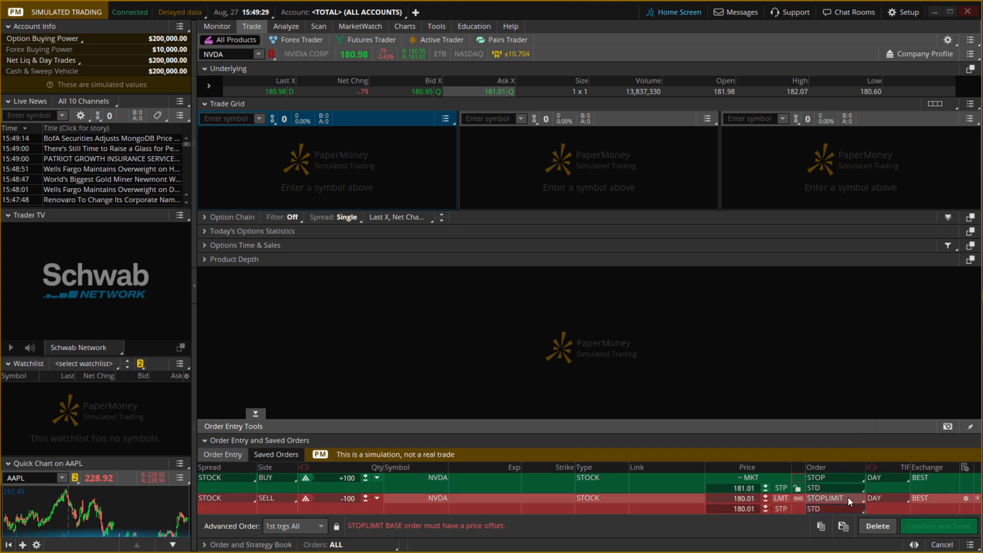